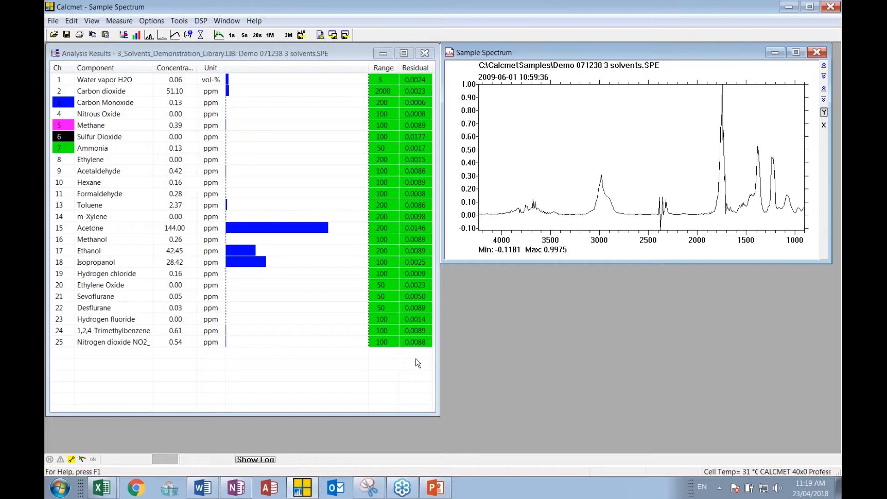
mouse_move(452, 342)
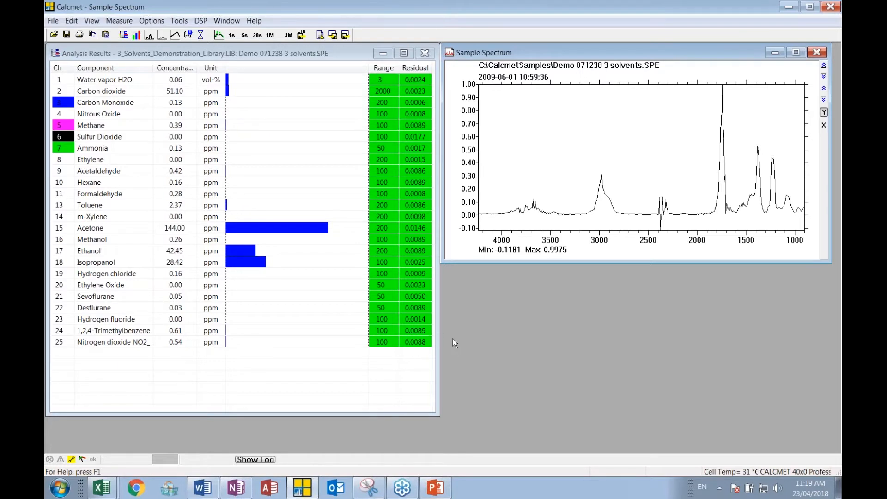
Untick 017 Ethanol in the Gas Components list and apply the analysis settings.
click(71, 21)
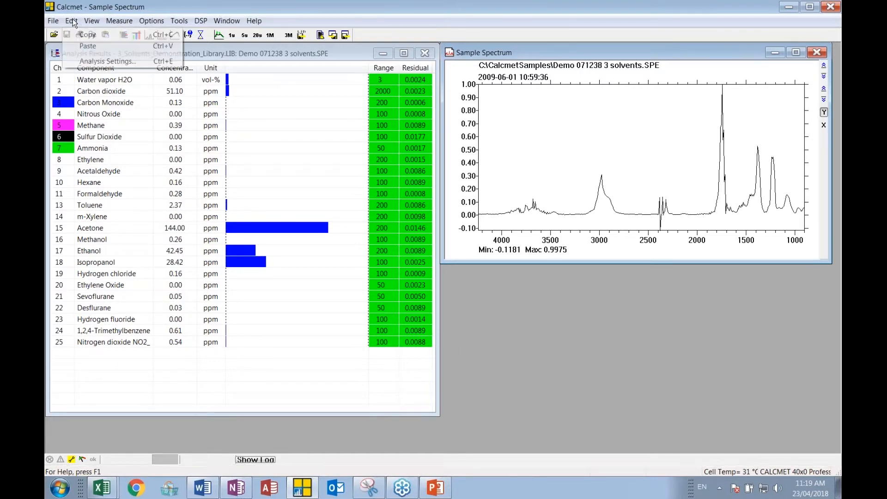
click(107, 61)
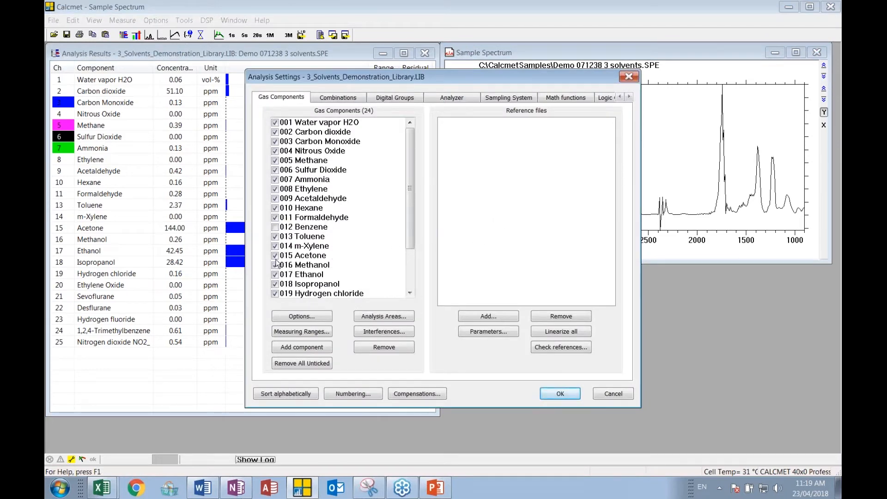
click(305, 273)
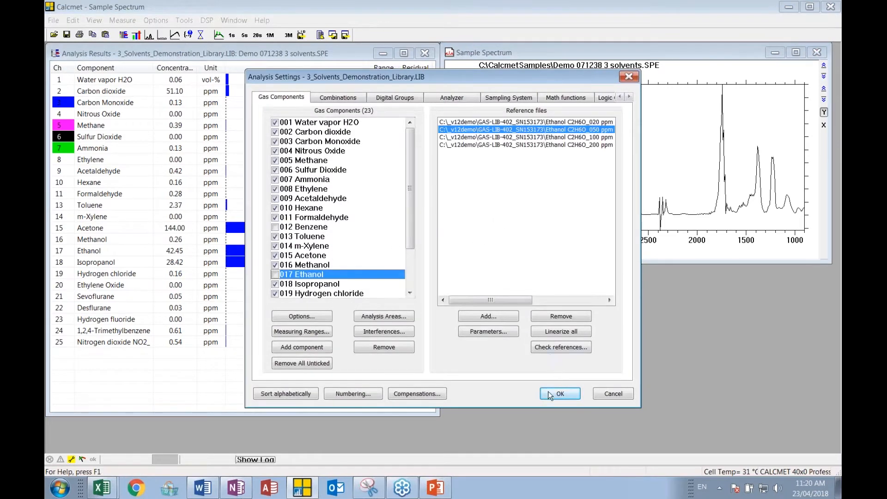
click(559, 394)
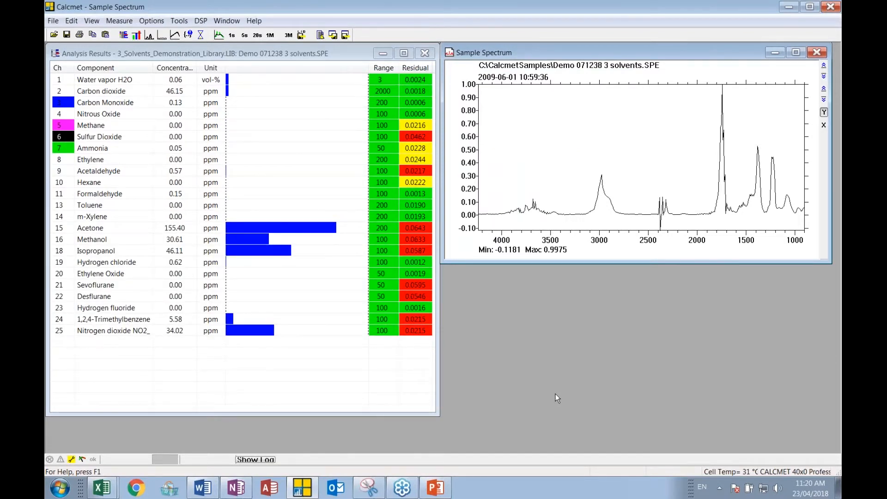
mouse_move(618, 76)
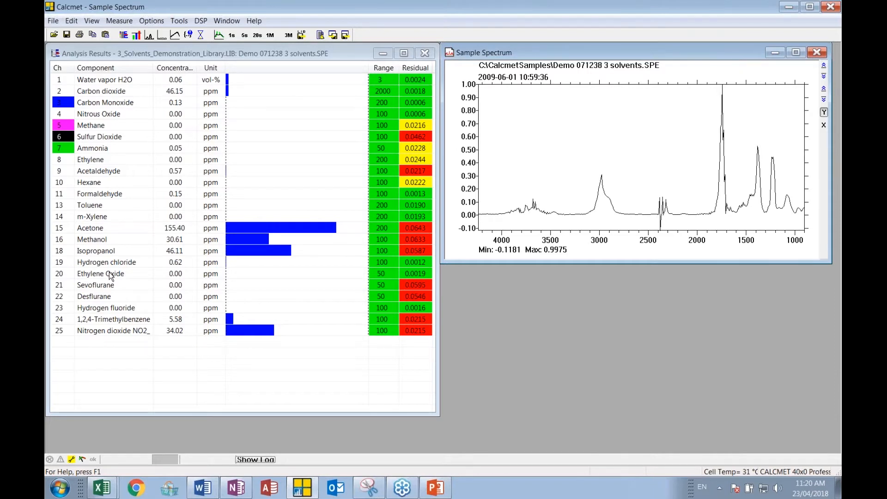
mouse_move(136, 279)
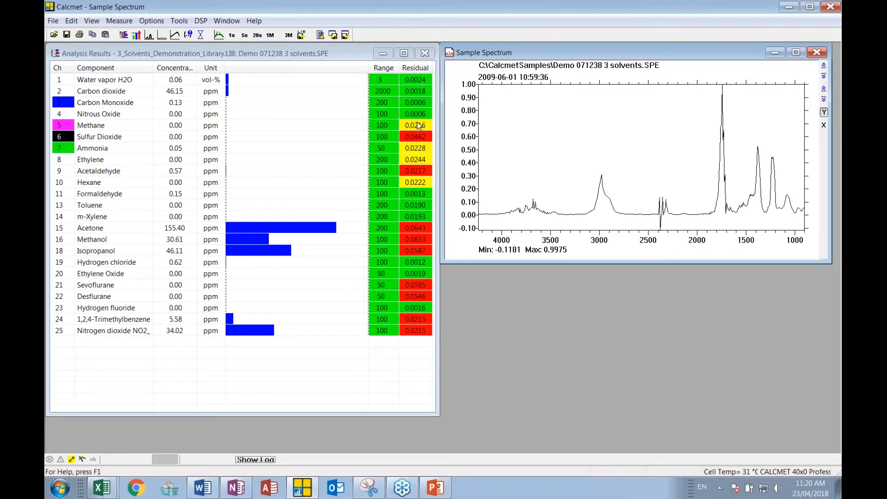
mouse_move(389, 96)
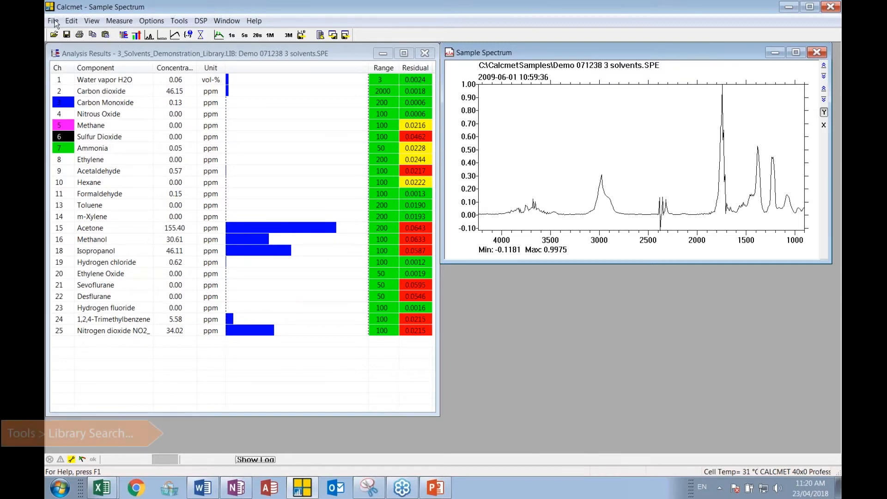
Switch the analysis to the library-search library via Tools > Library Search.
click(53, 21)
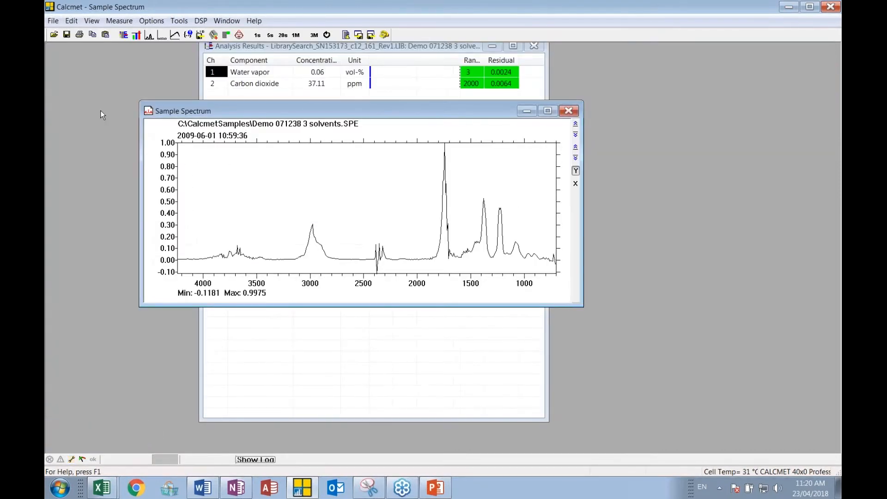
mouse_move(321, 130)
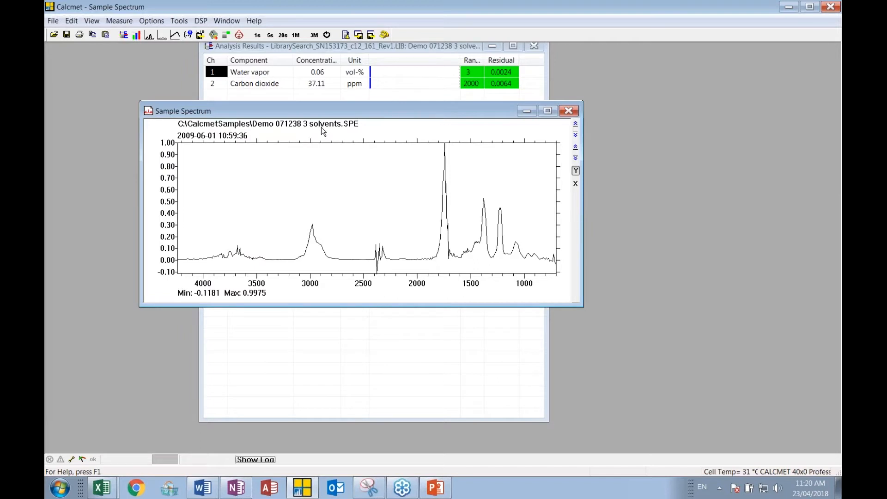
mouse_move(325, 133)
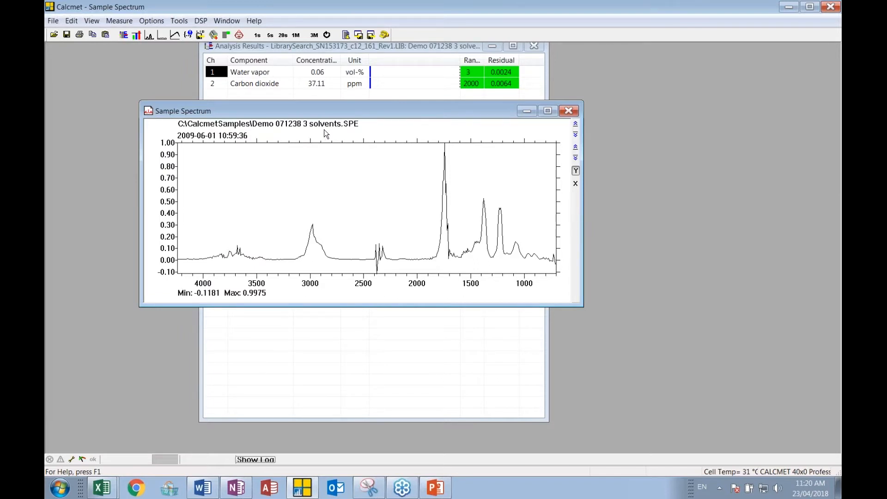
mouse_move(288, 85)
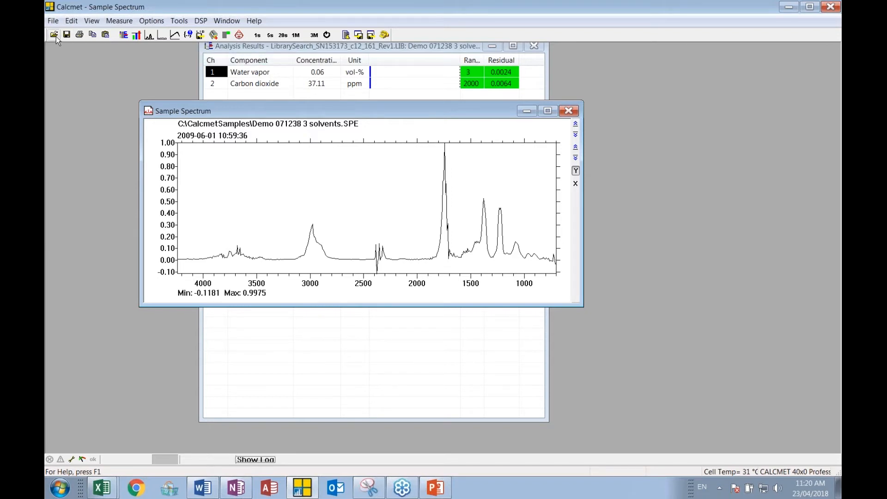
click(54, 35)
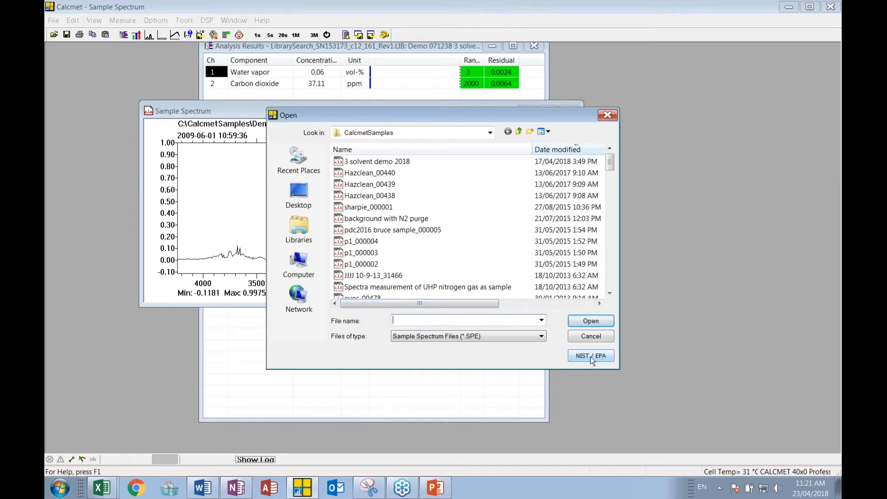
click(590, 355)
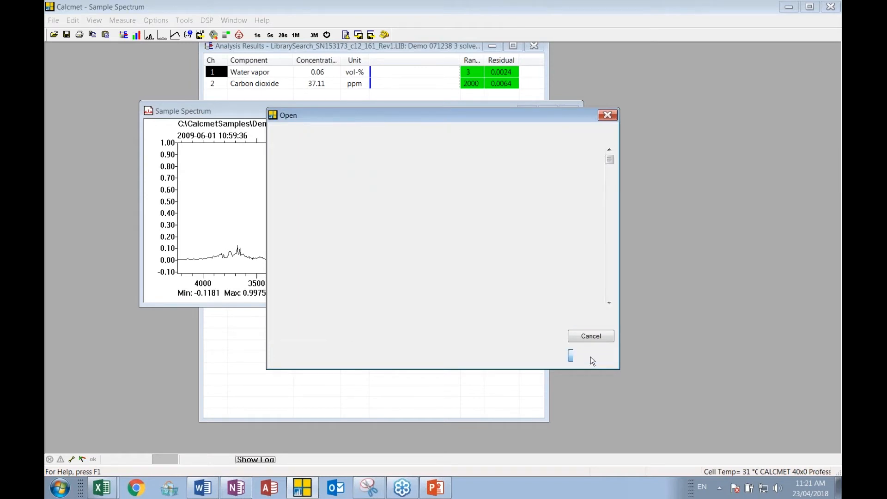
click(590, 355)
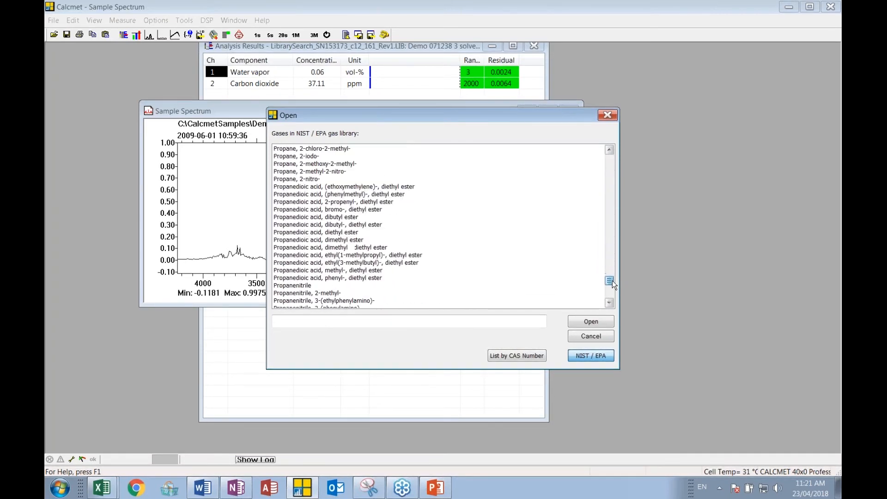
scroll(down, 3)
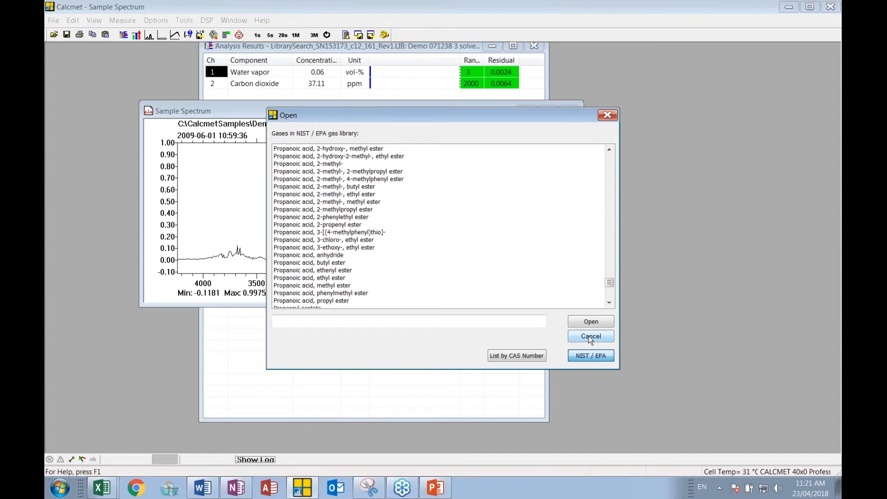
click(590, 336)
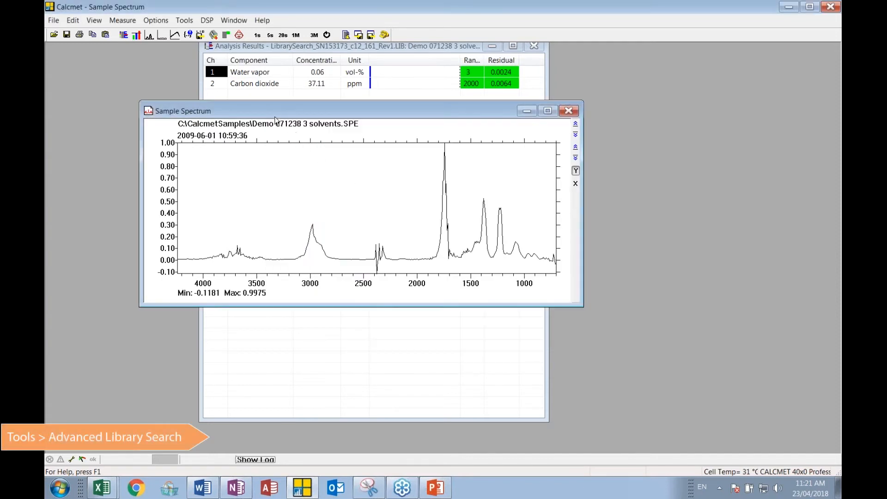
mouse_move(214, 34)
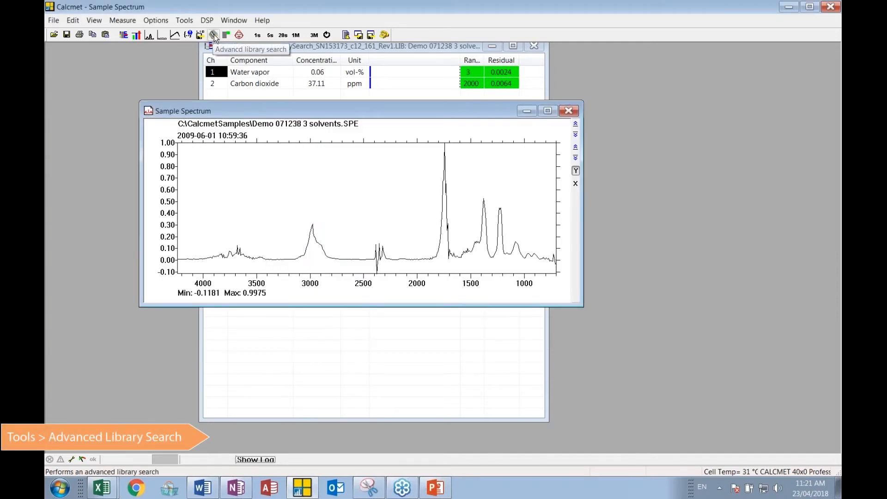
Run the Advanced Library Search, identifying Acetone, Ethanol and Isopropanol in the spectrum.
click(213, 34)
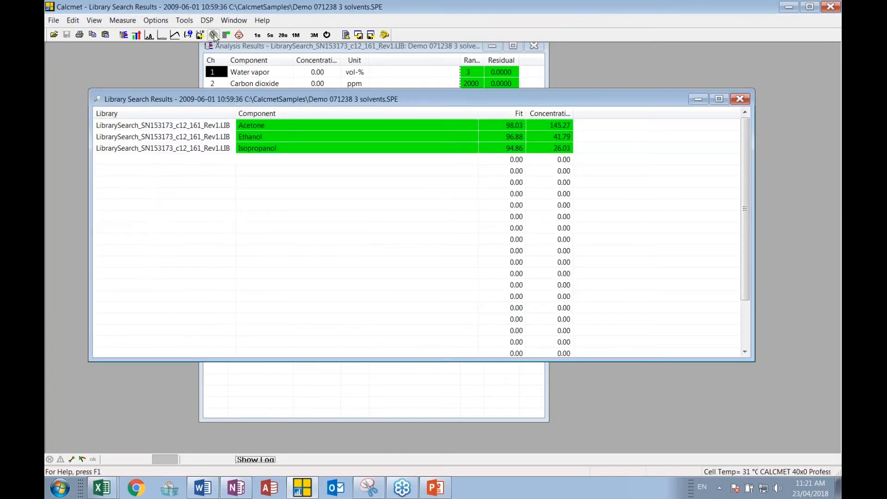
mouse_move(433, 102)
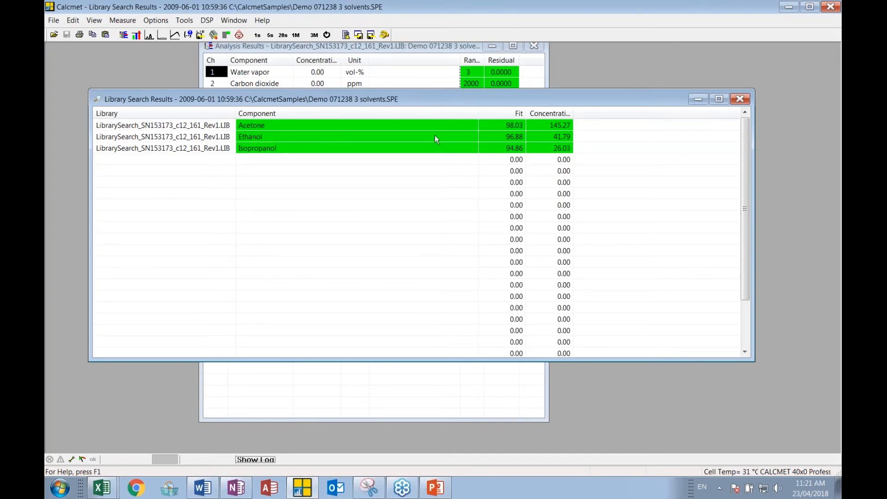
mouse_move(514, 127)
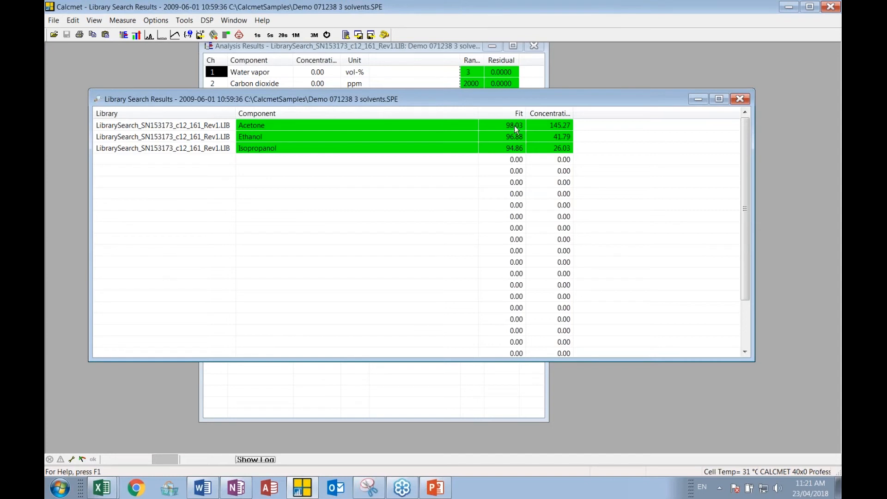
mouse_move(294, 137)
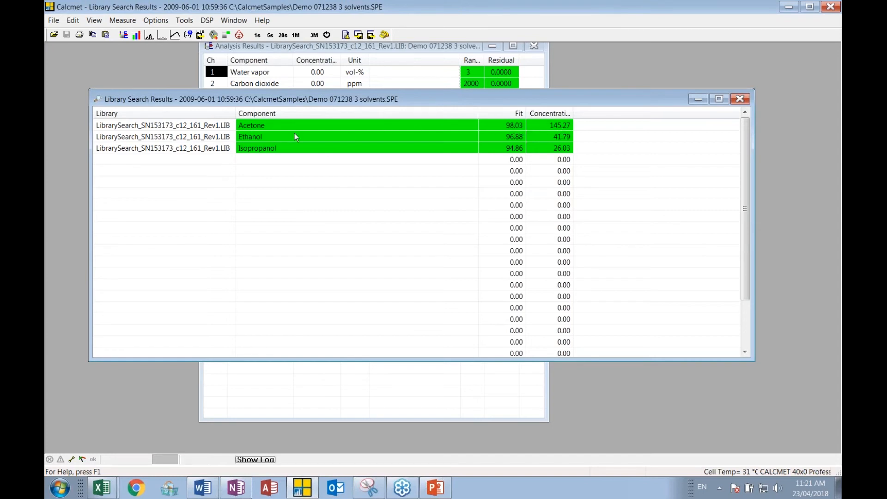
mouse_move(517, 142)
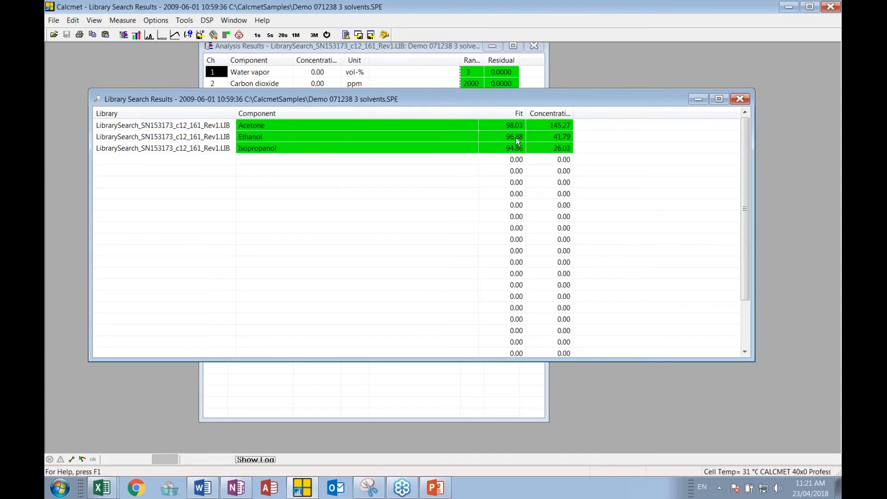
mouse_move(314, 153)
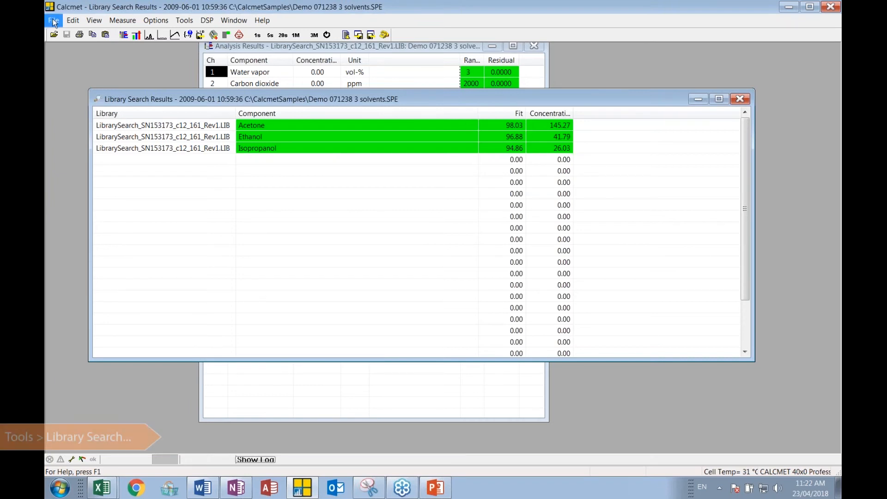
Return to the 3_Solvents_Demonstration_Library analysis via Tools > Library Search.
click(53, 20)
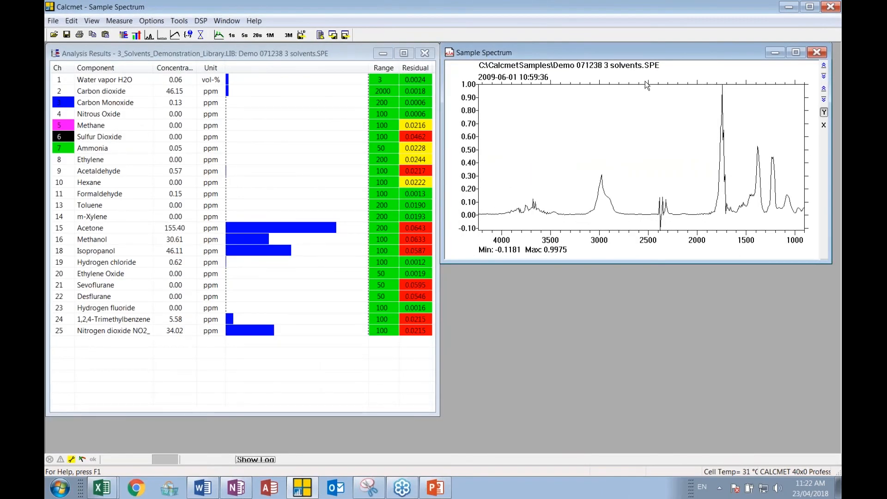
mouse_move(107, 322)
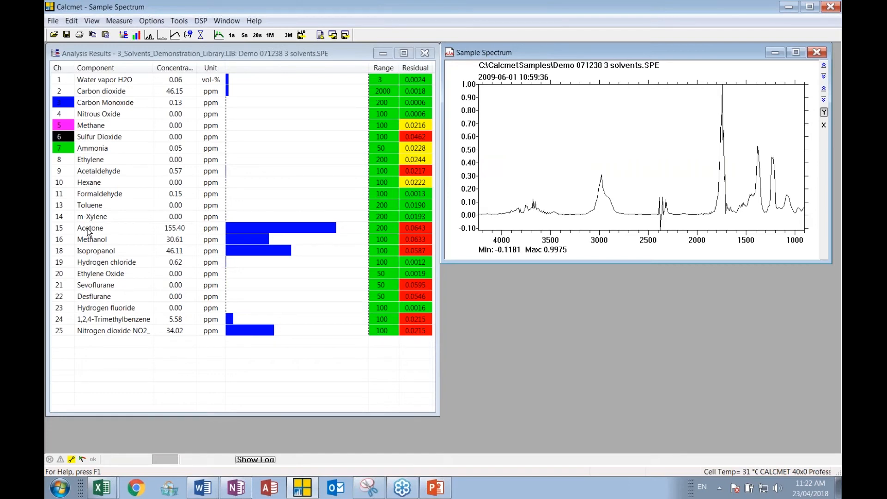
mouse_move(116, 256)
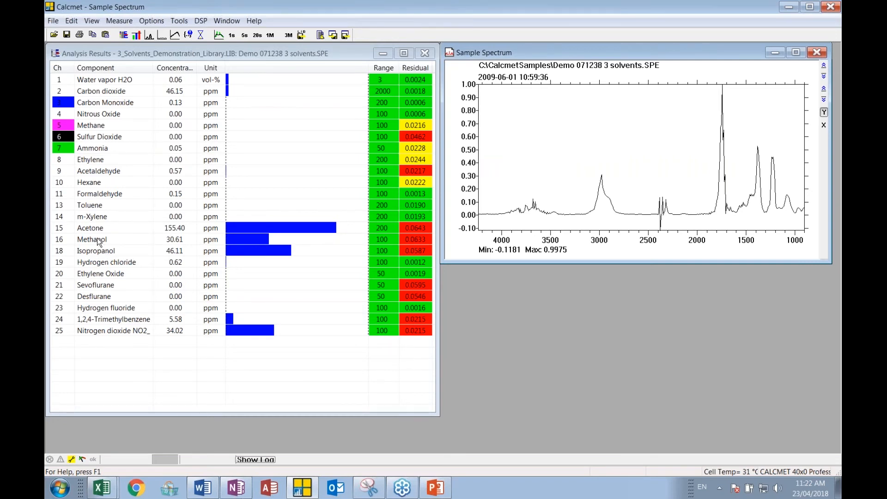
mouse_move(99, 242)
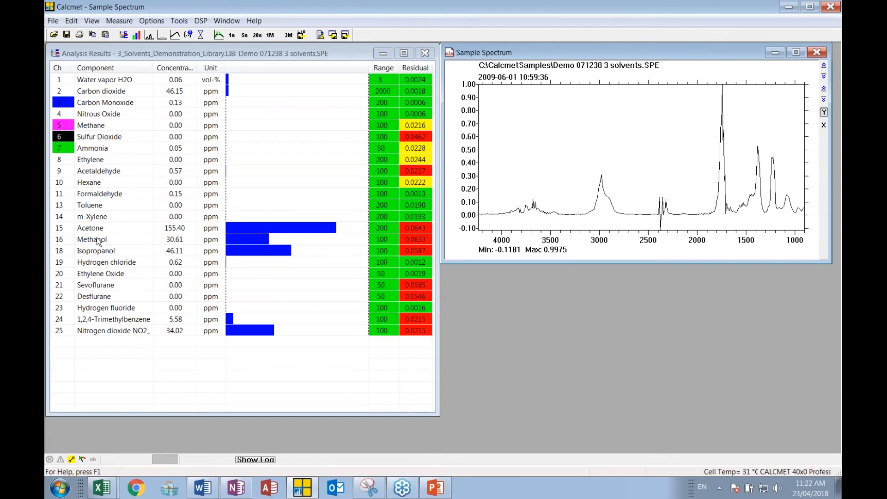
Re-tick 017 Ethanol in the analysis components and apply, restoring green residuals.
click(71, 21)
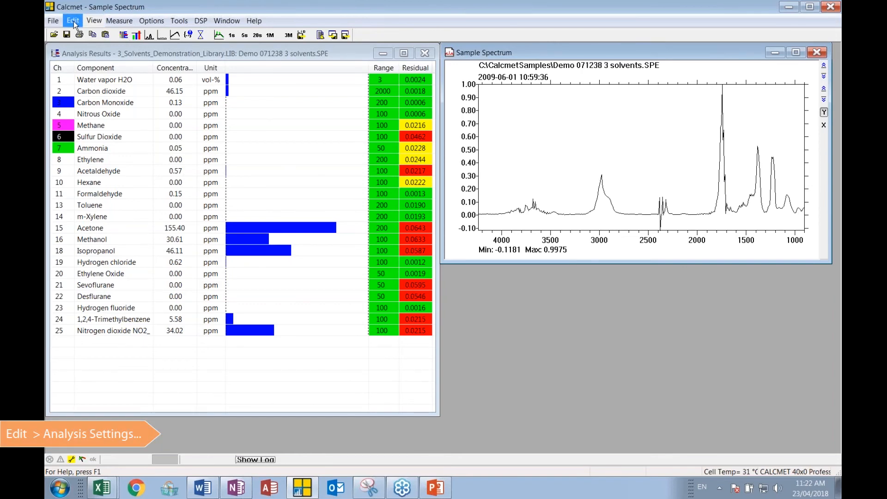
click(72, 20)
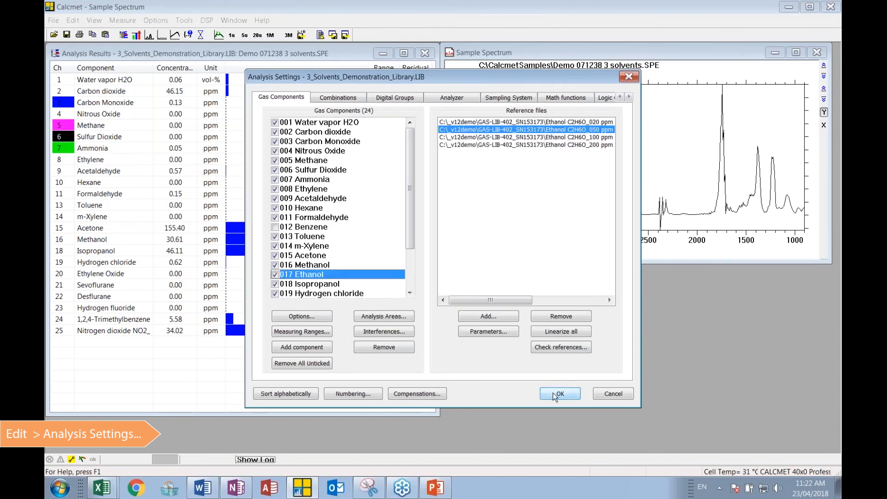
click(559, 394)
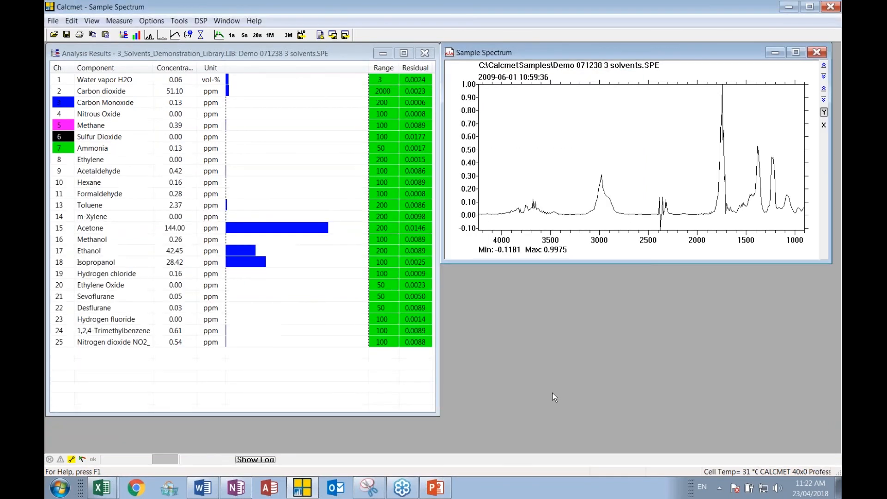